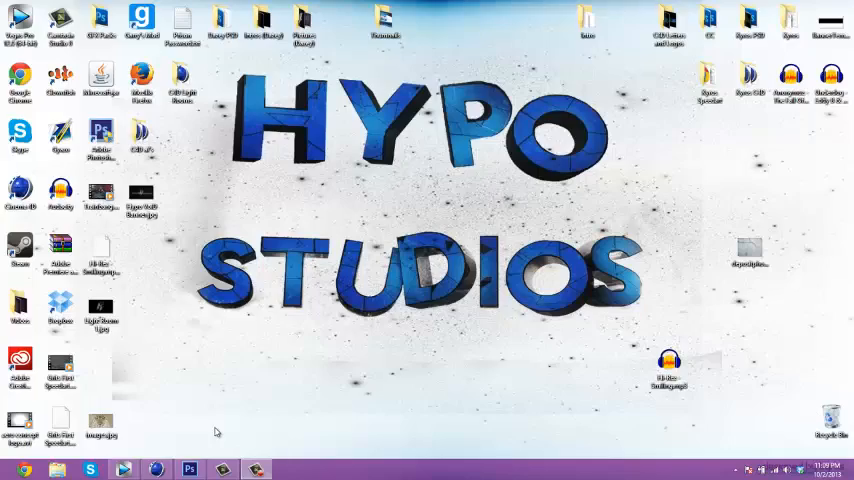
Place the metallic H render from the Desktop into the banner template as a new layer.
left_click(188, 468)
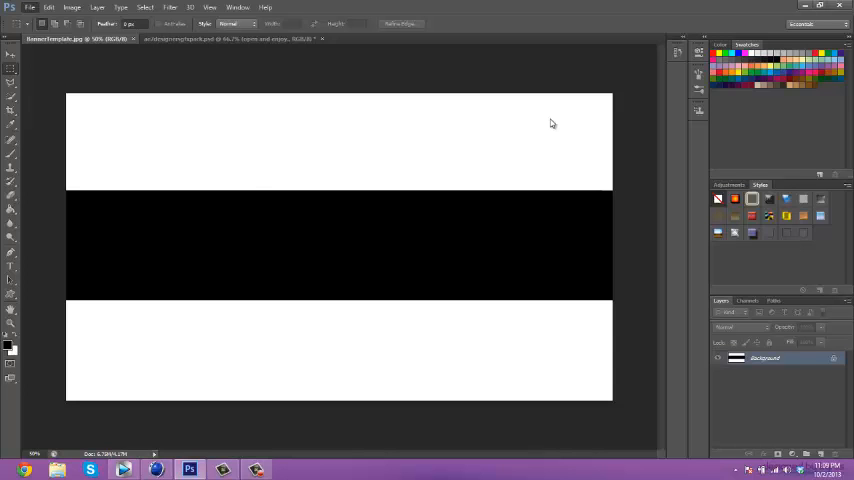
left_click(30, 8)
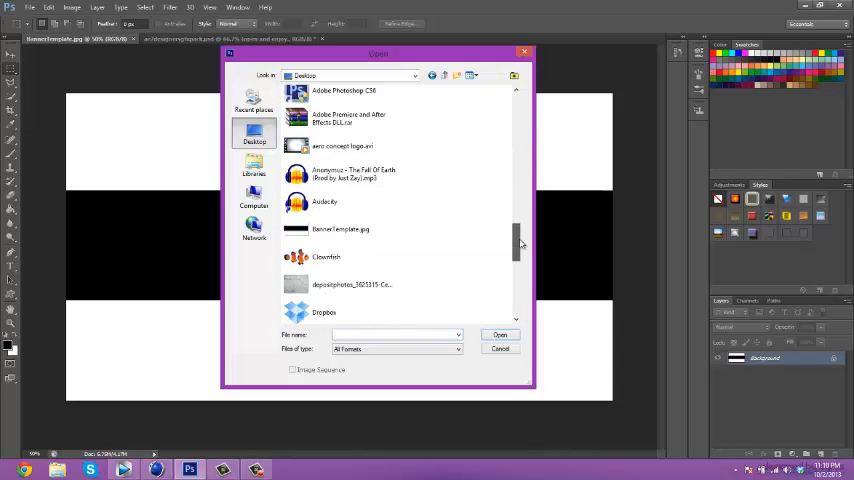
scroll("down", 3)
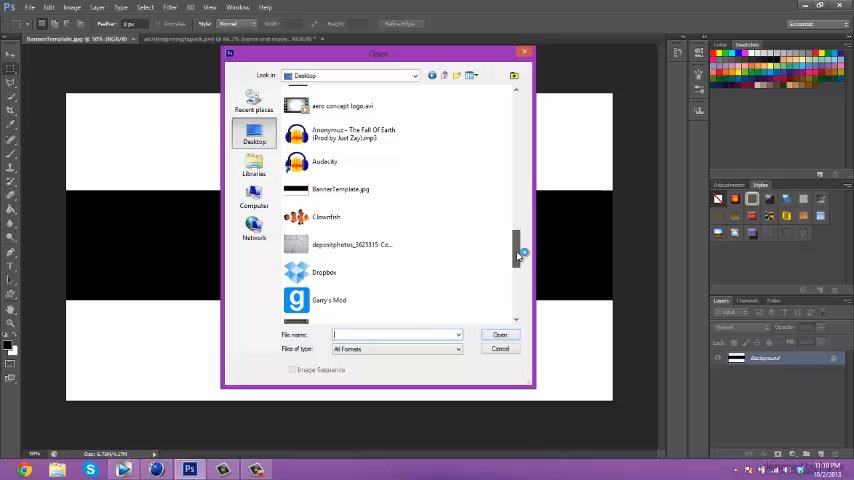
scroll("up", 3)
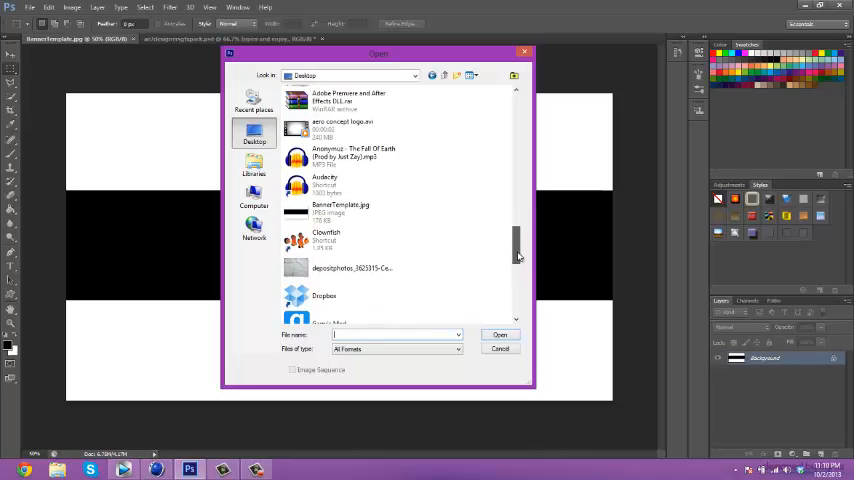
scroll("down", 3)
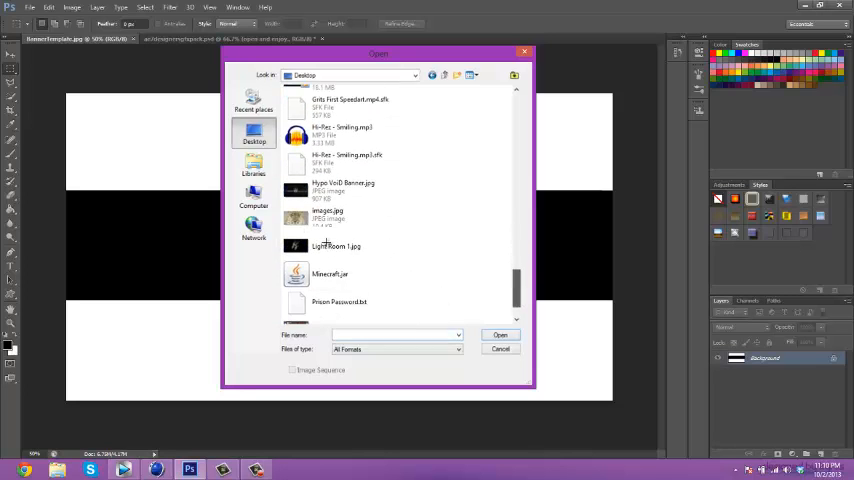
double_click(336, 246)
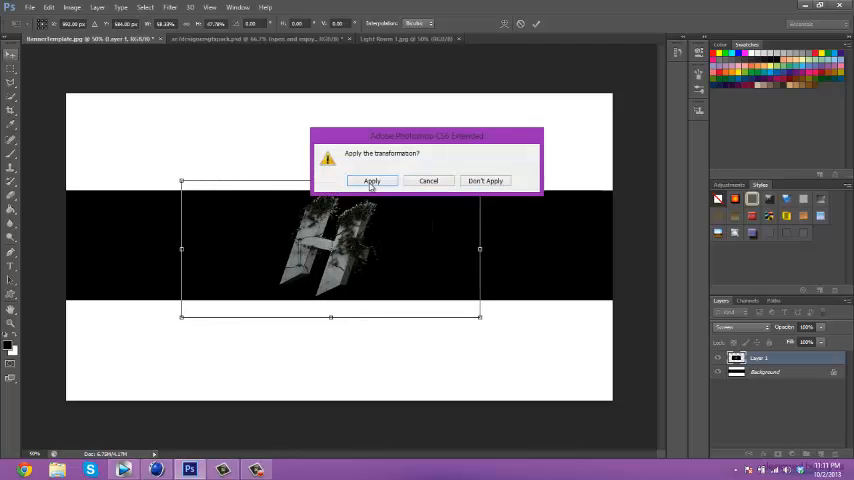
Commit the render's placement and colorize it dark green with Hue/Saturation.
left_click(372, 180)
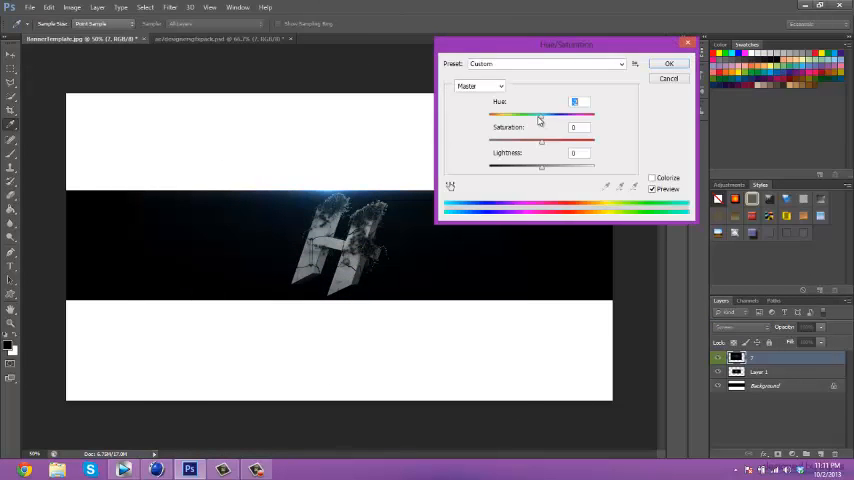
left_click_drag(540, 112, 490, 112)
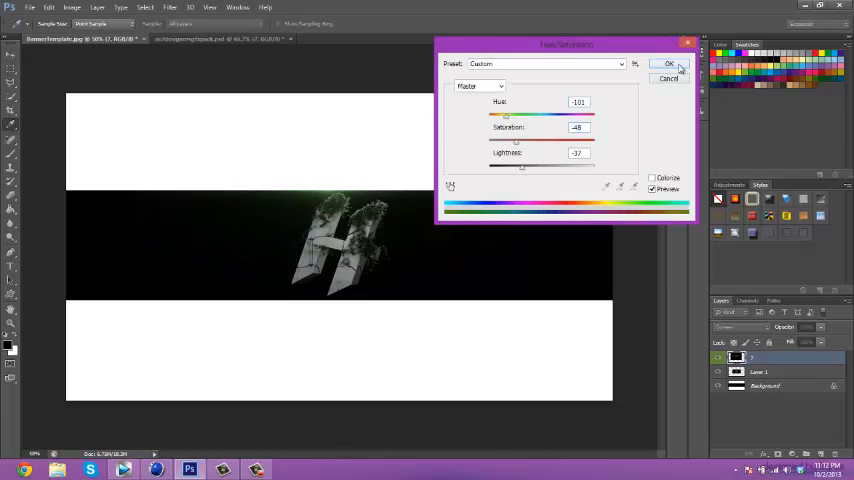
left_click(668, 64)
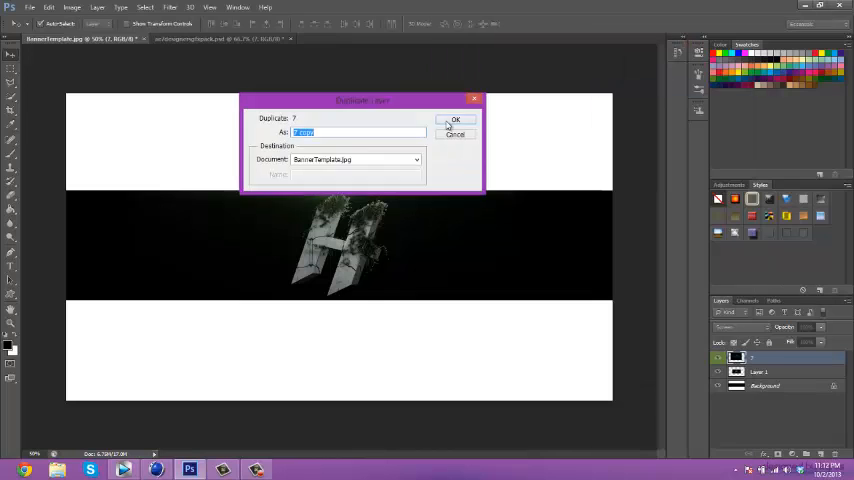
Duplicate the green H layer twice so blurred copies form a soft glow around it.
left_click(456, 120)
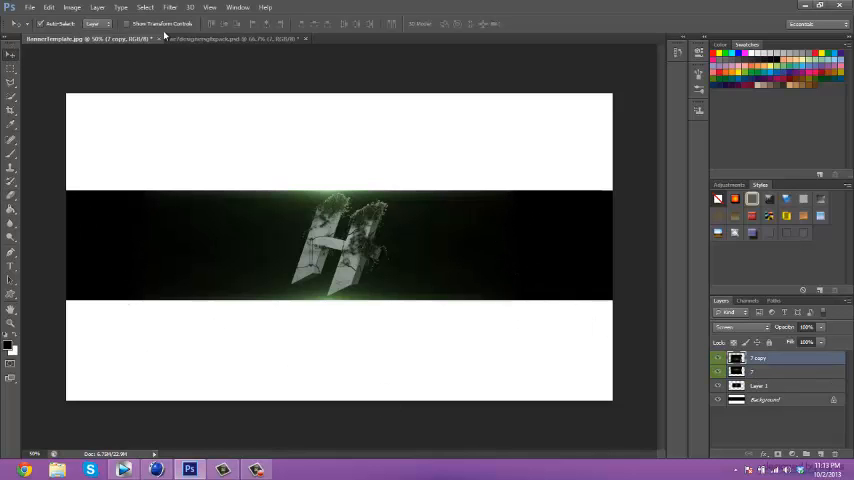
left_click(240, 38)
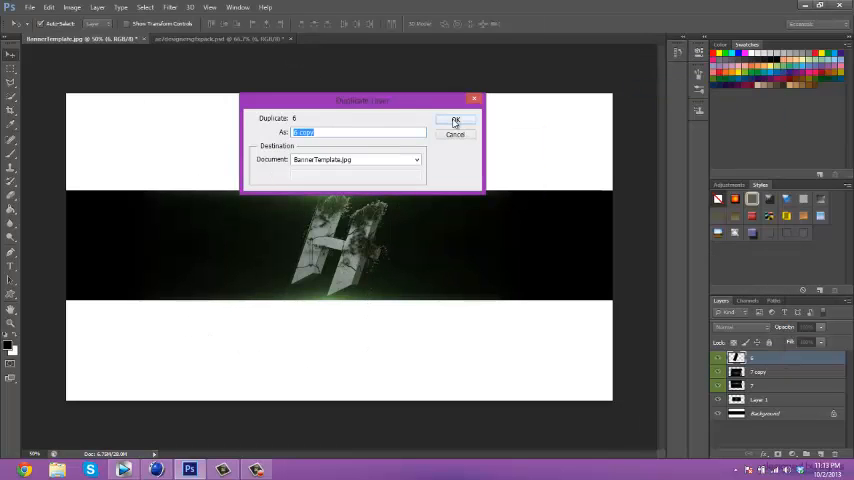
left_click(456, 120)
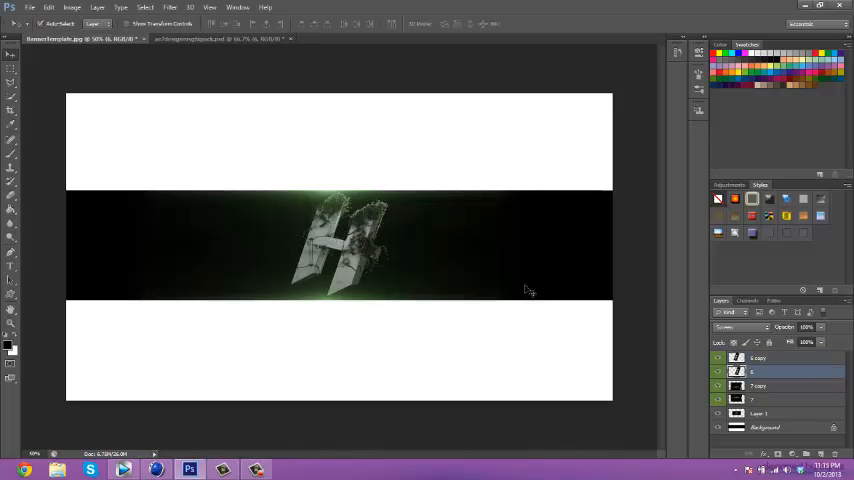
Scale up a glow copy behind the H and add a particle stock layer set to Screen.
left_click(780, 358)
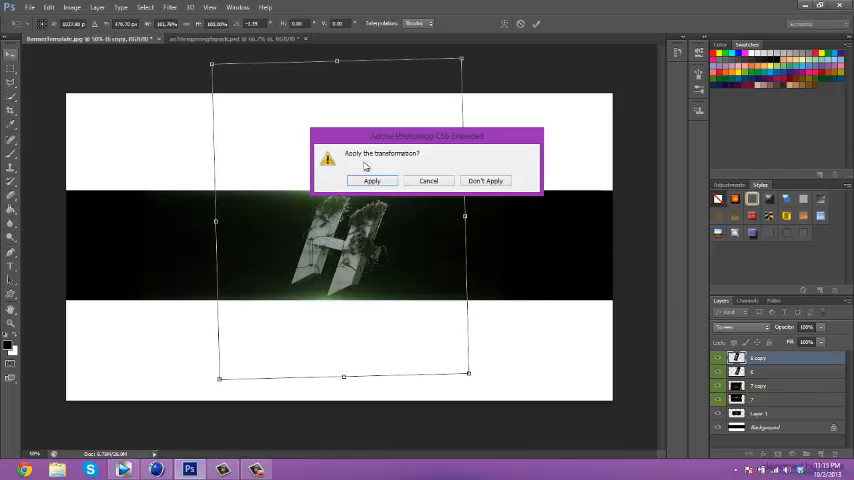
left_click(372, 180)
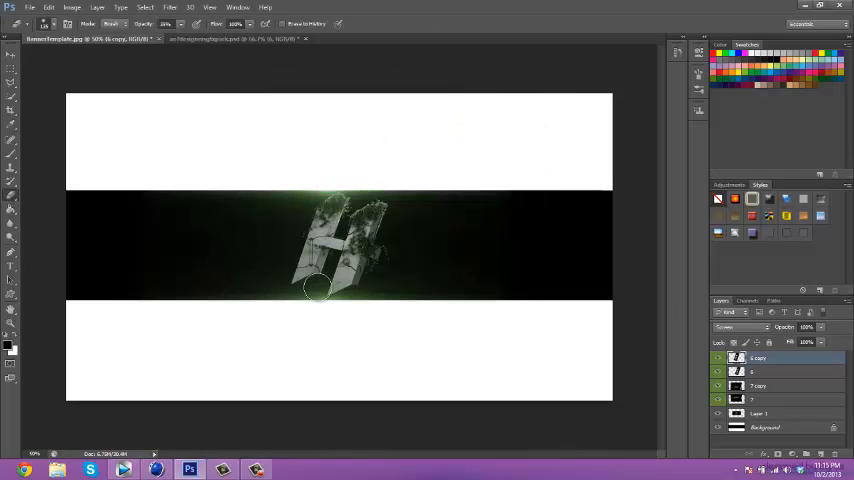
left_click(240, 38)
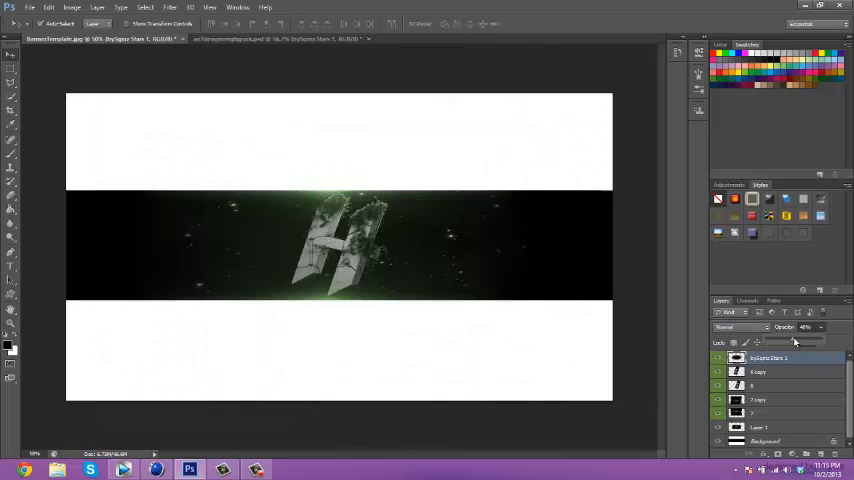
Pick a lens effect from a stock folder in the AE7 designers pack PSD.
left_click(280, 40)
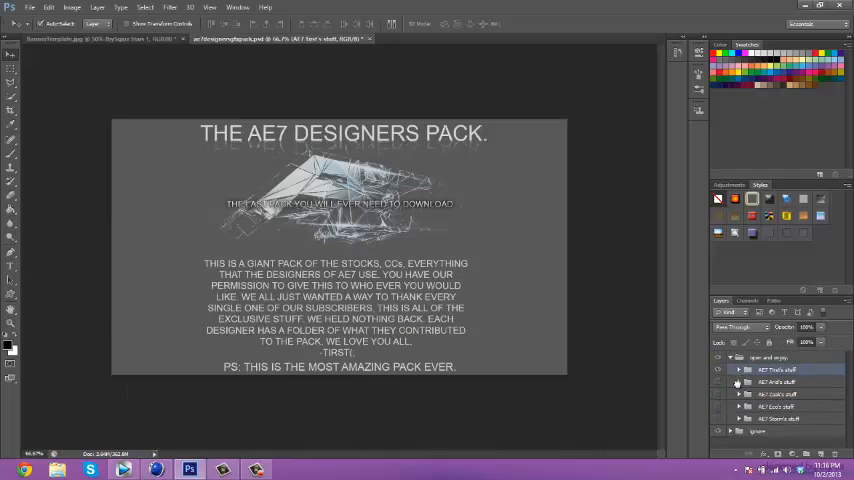
left_click(740, 372)
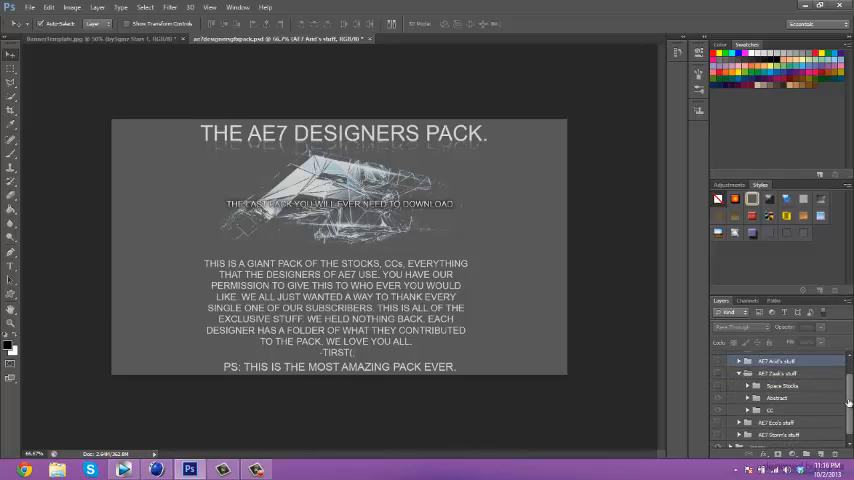
left_click(748, 398)
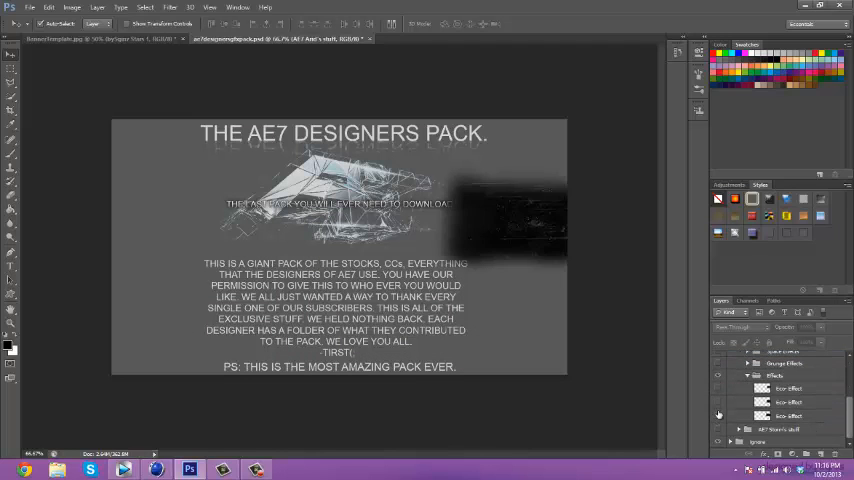
left_click(788, 388)
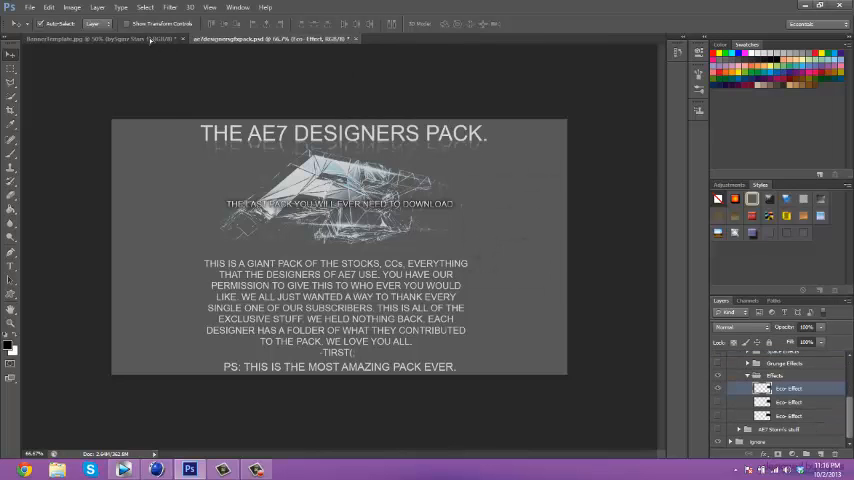
Bring another pack effect into the banner and return to the pack for more.
left_click(96, 38)
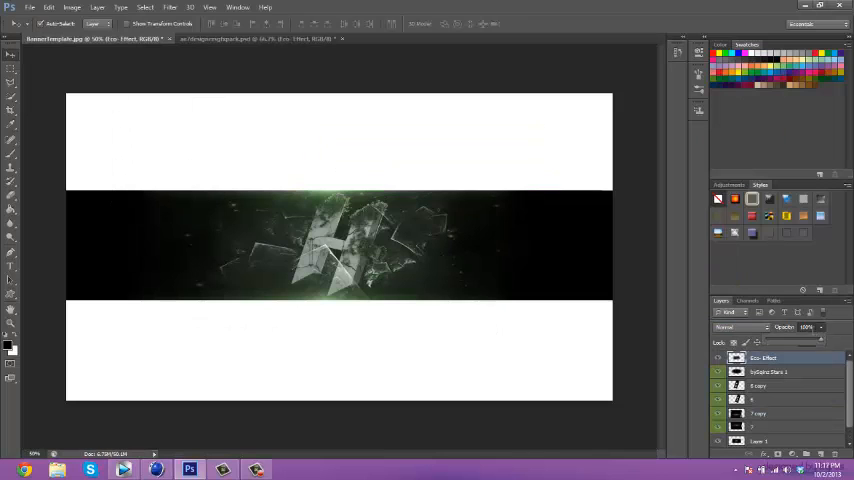
left_click(260, 38)
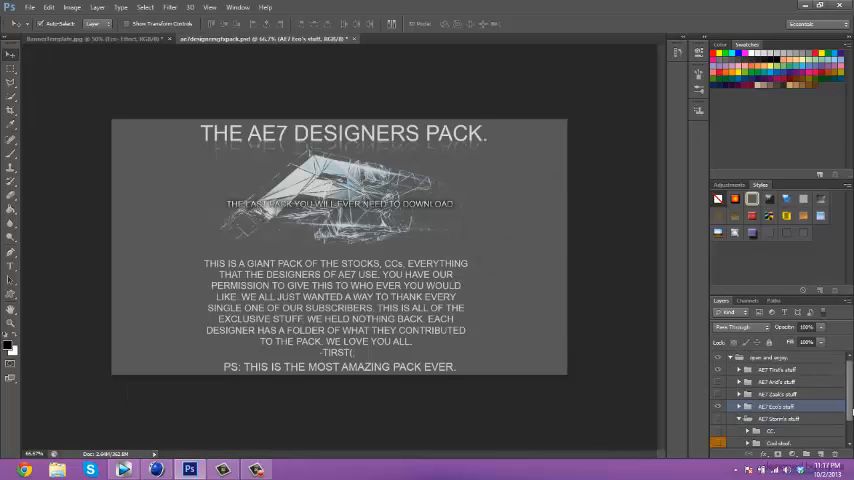
left_click(740, 382)
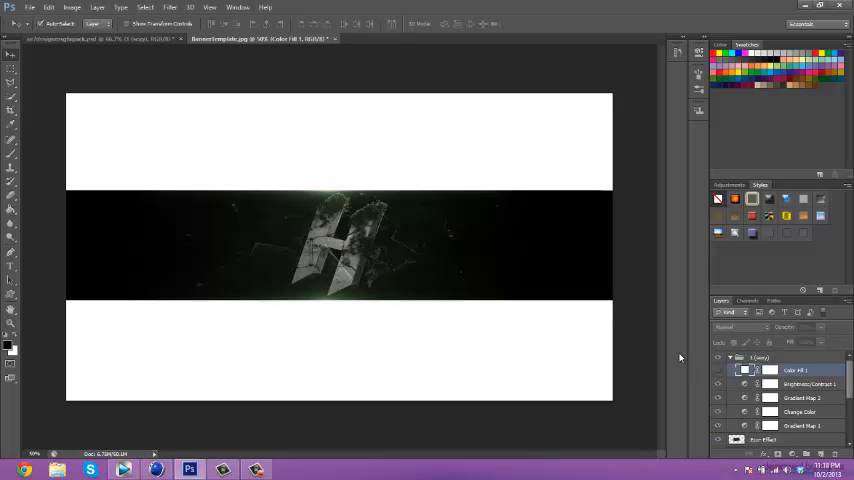
Move another stock effect group from the AE7 pack into the banner around the H.
left_click(96, 38)
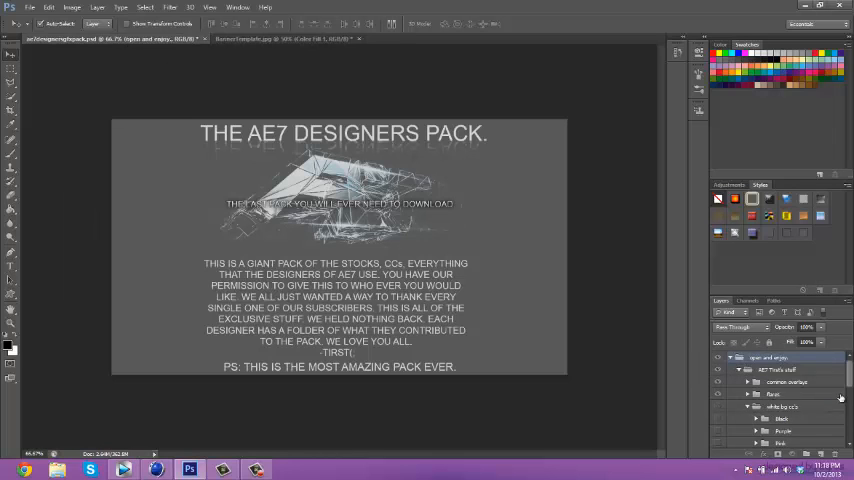
left_click(256, 38)
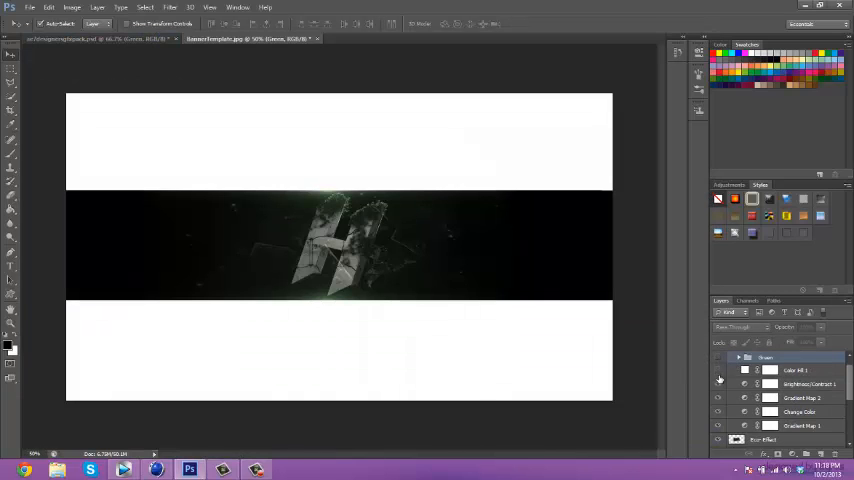
left_click(716, 398)
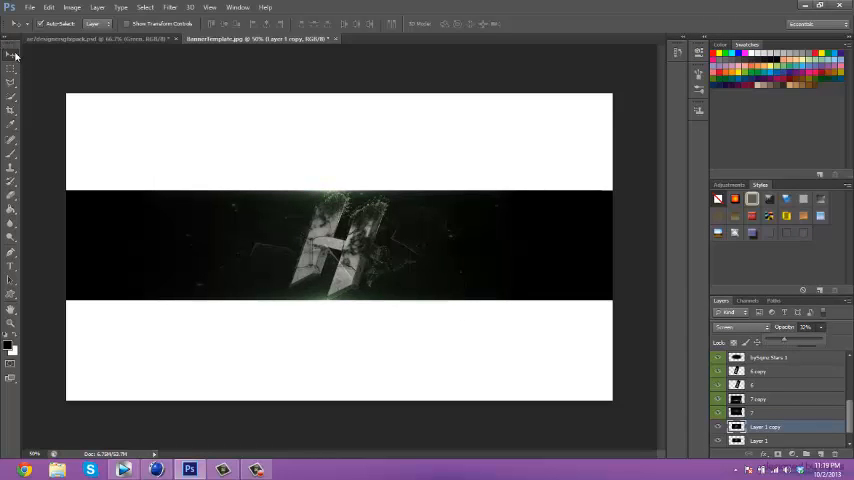
Add the small signature at the lower right of the strip and marquee the white area above it.
left_click(718, 428)
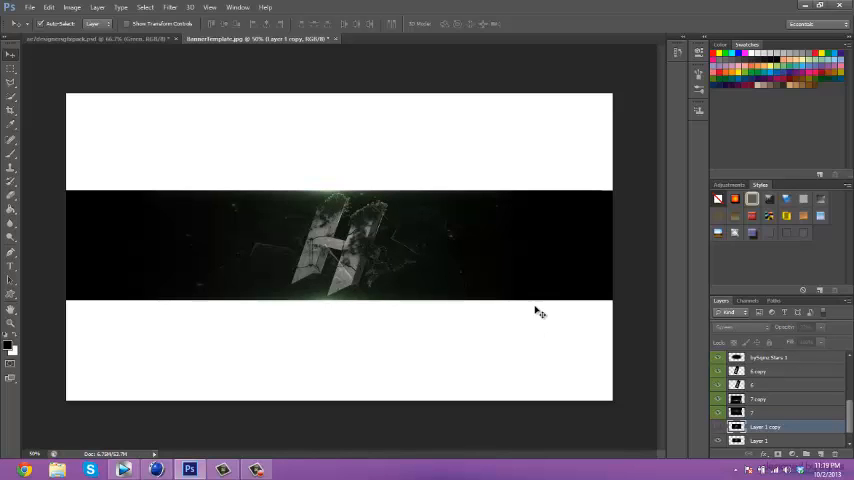
mouse_move(444, 204)
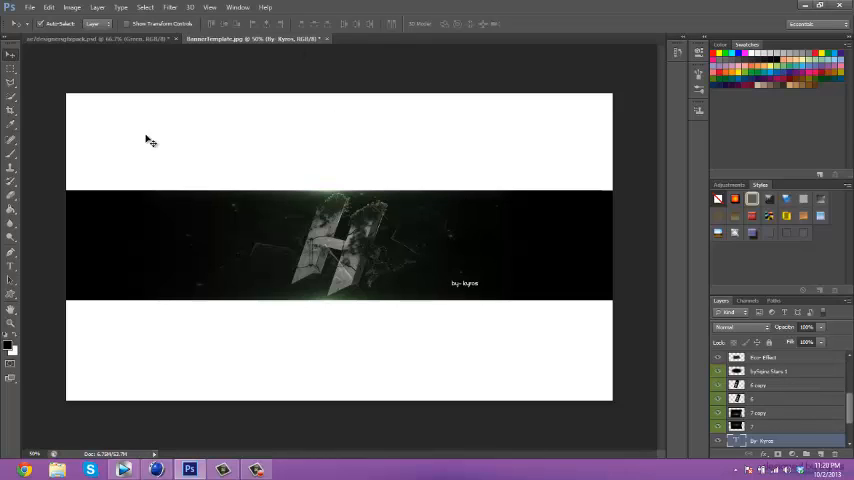
left_click_drag(68, 92, 416, 196)
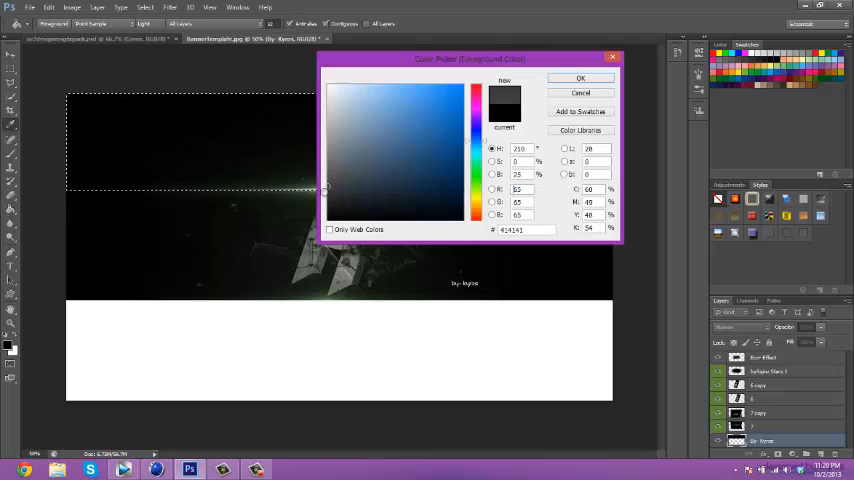
Fill the white areas above and below the strip with black.
left_click(580, 78)
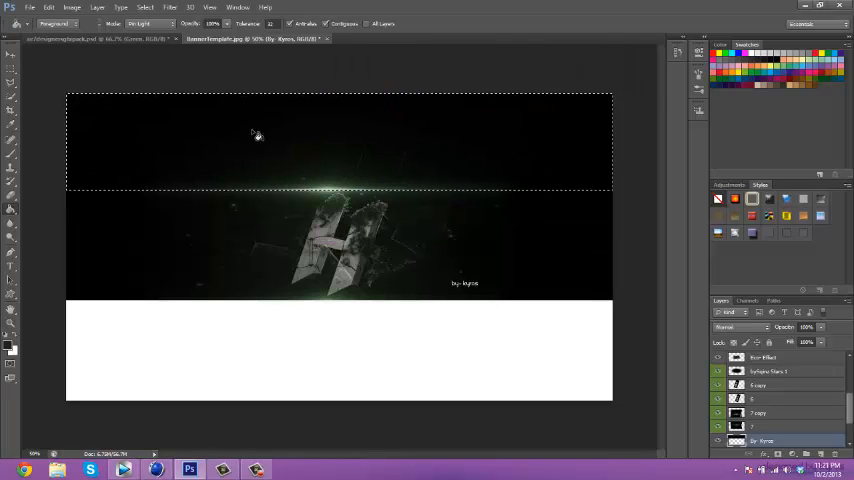
left_click(12, 68)
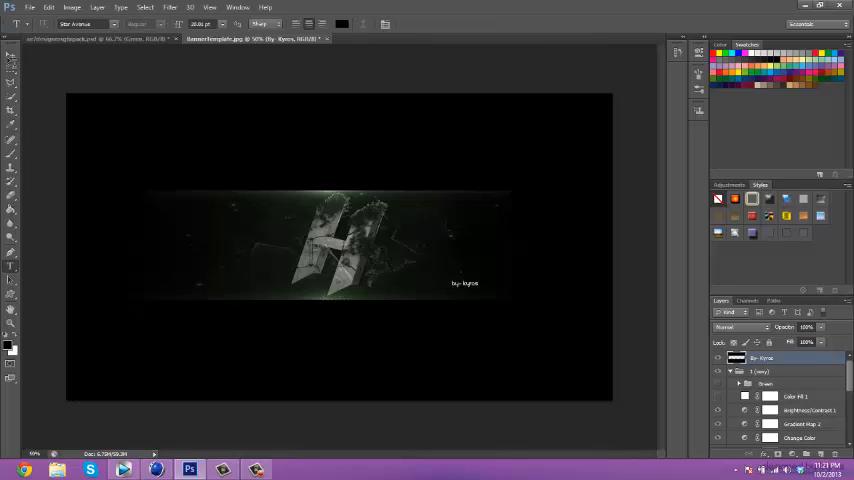
Write grey 'hypo studios' above the strip, duplicate it below, and start saving.
left_click(198, 128)
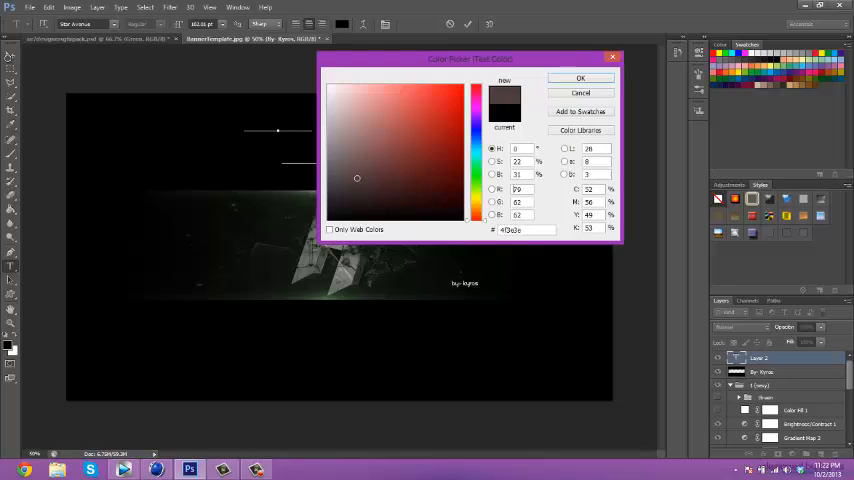
left_click(580, 78)
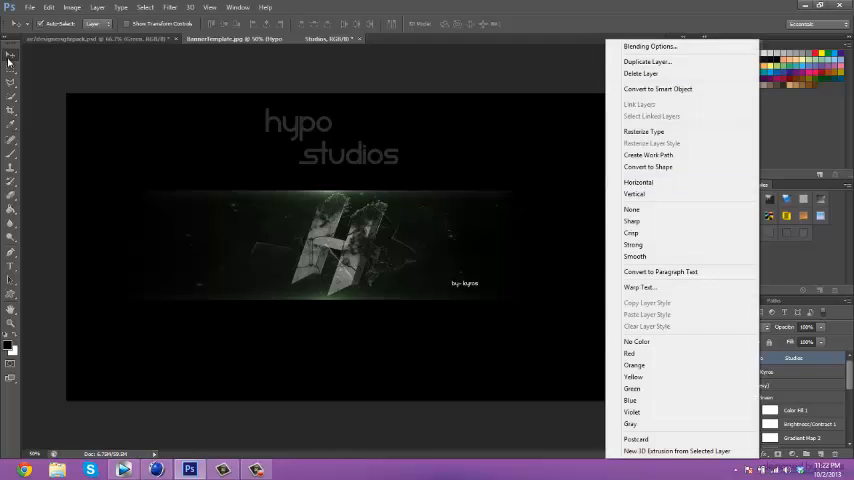
left_click(648, 60)
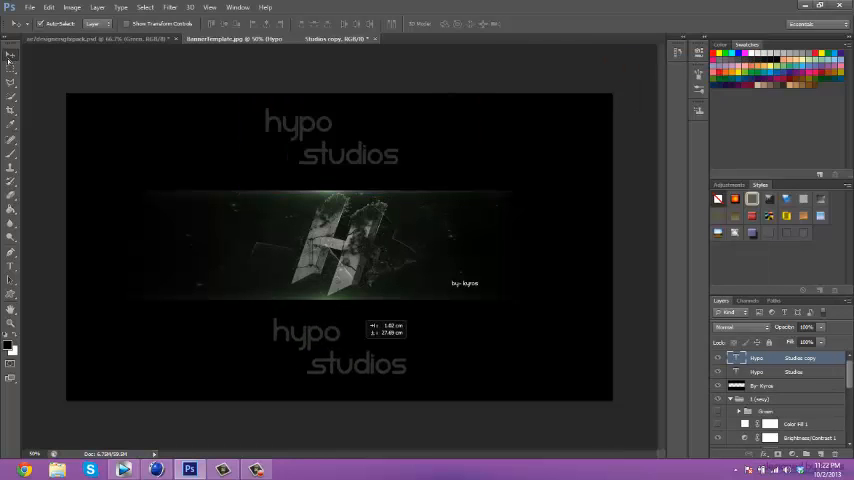
left_click(30, 8)
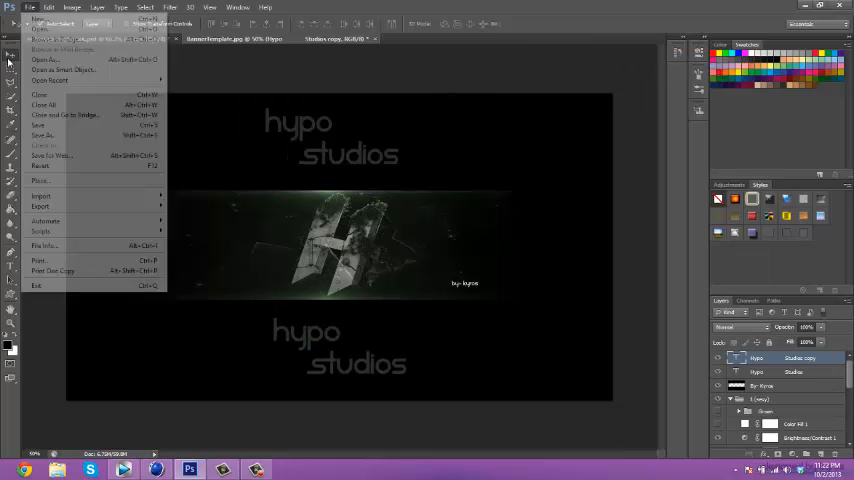